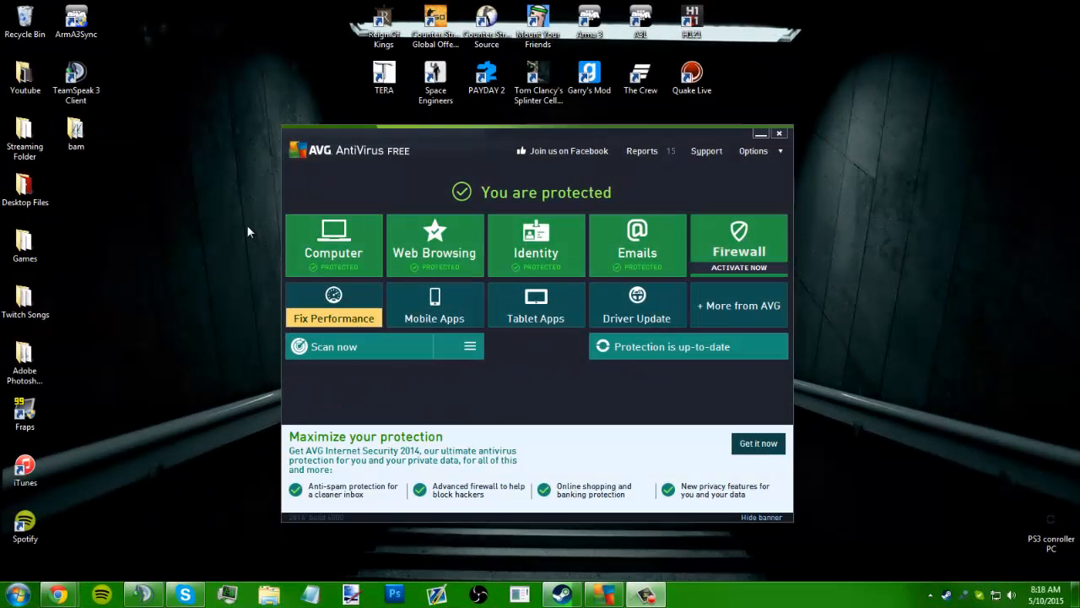
mouse_move(962, 555)
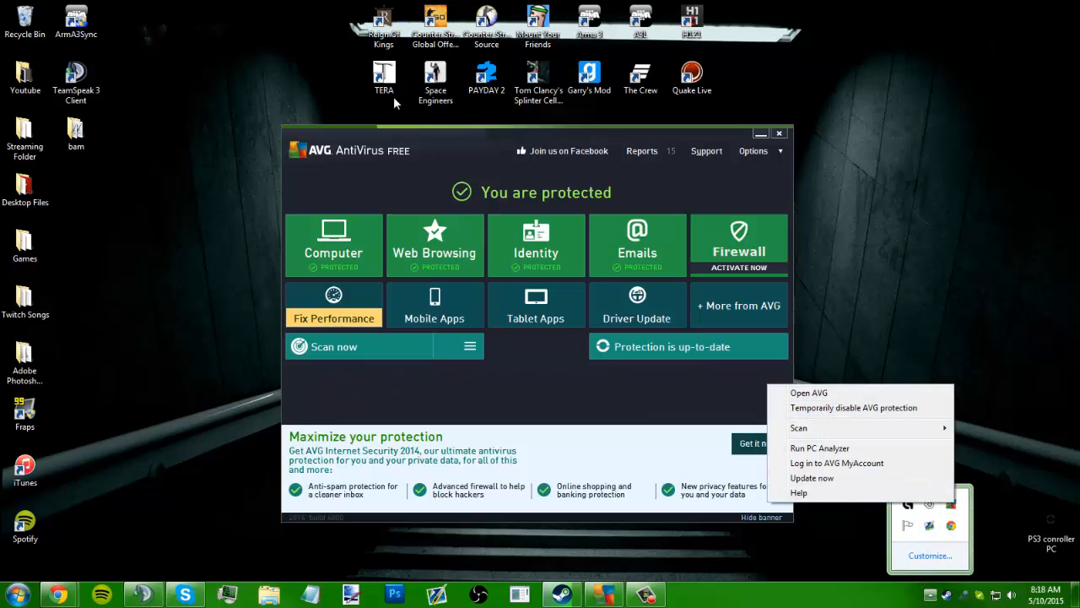
Reach Advanced Settings > Exceptions from the AVG main window and start a new exception.
left_click(630, 392)
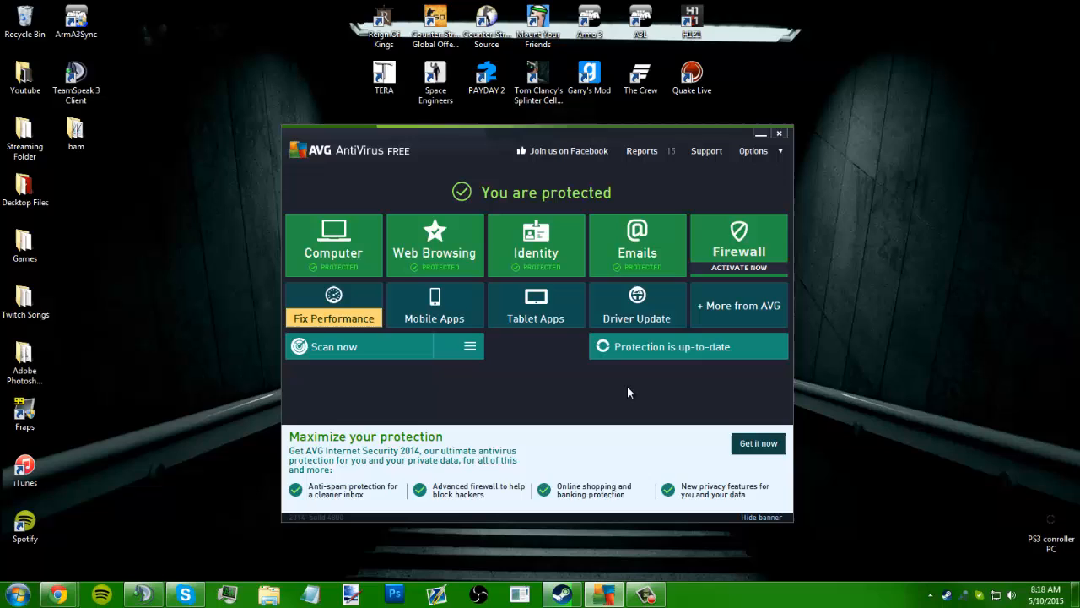
mouse_move(363, 245)
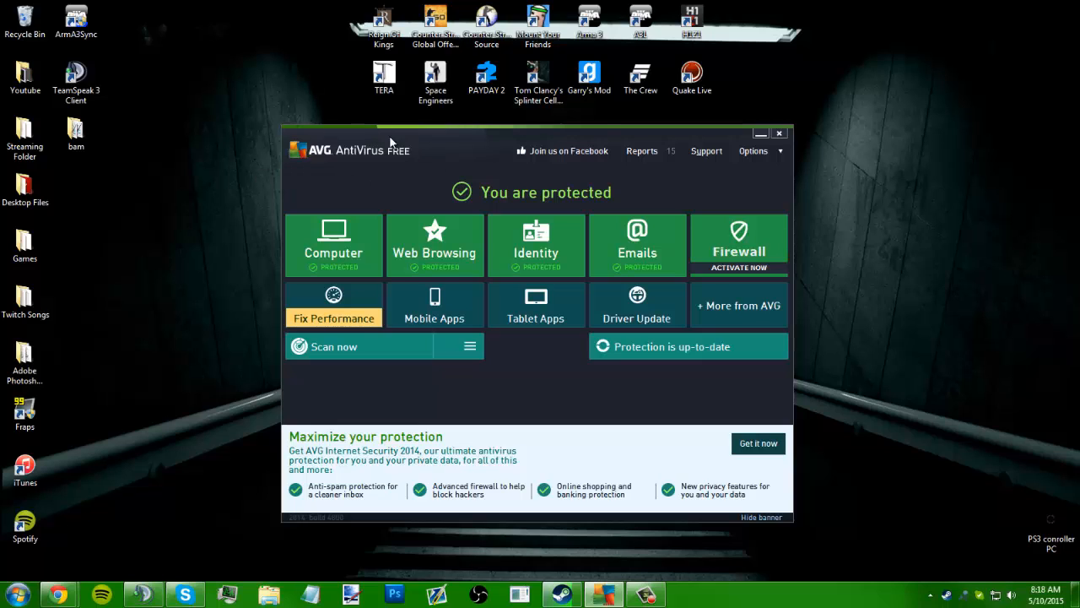
mouse_move(782, 158)
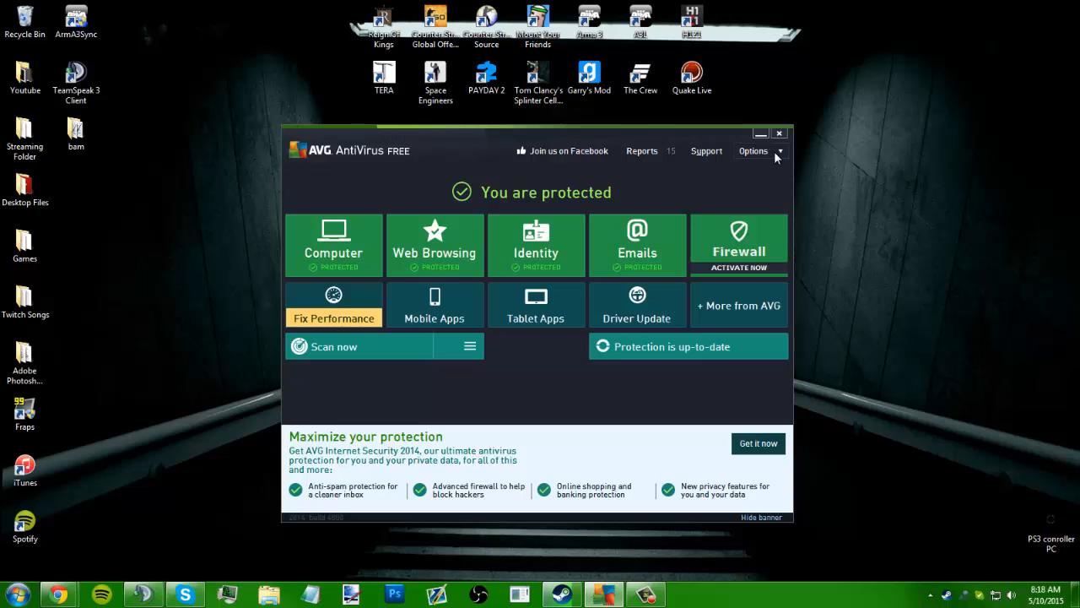
left_click(753, 150)
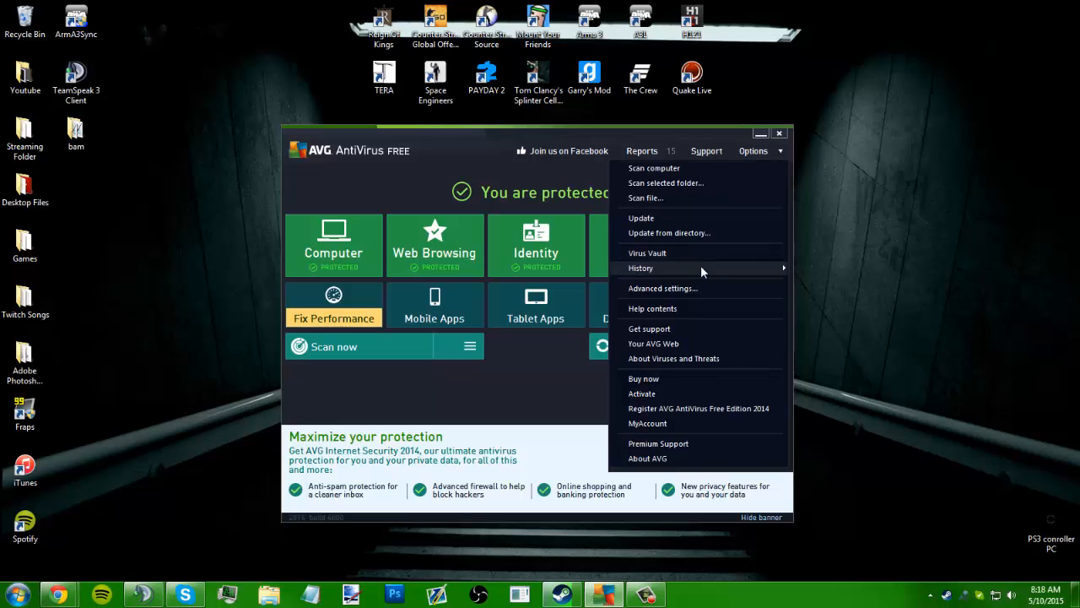
left_click(661, 287)
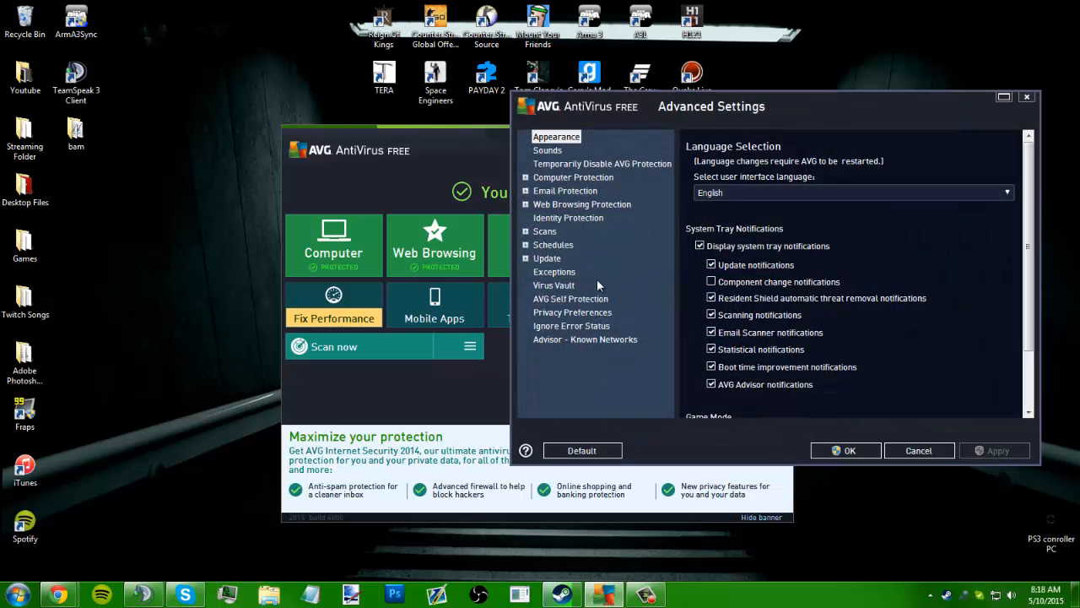
left_click(554, 270)
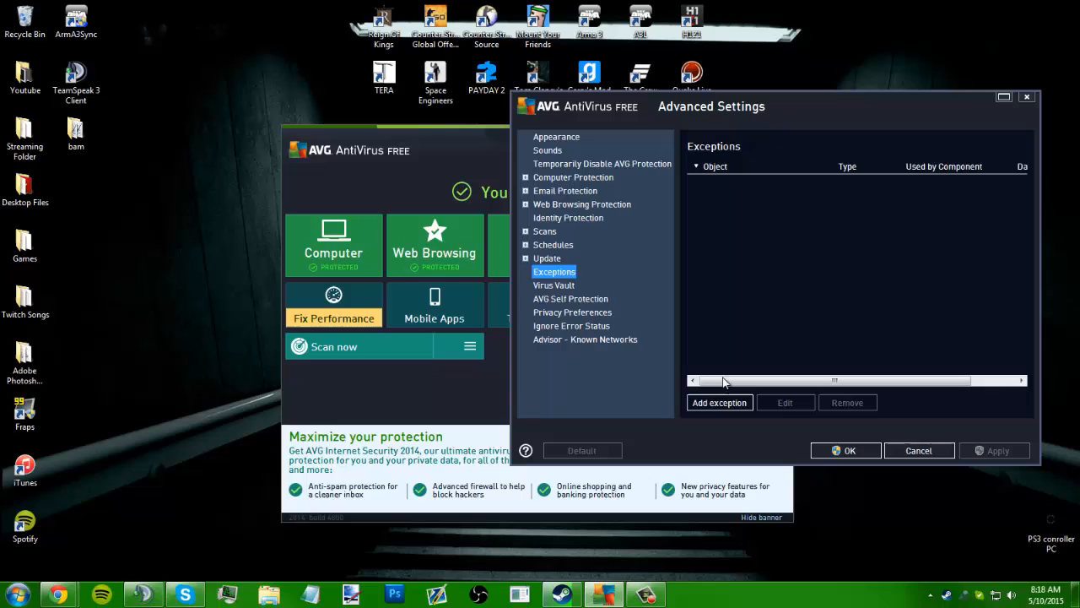
left_click(719, 402)
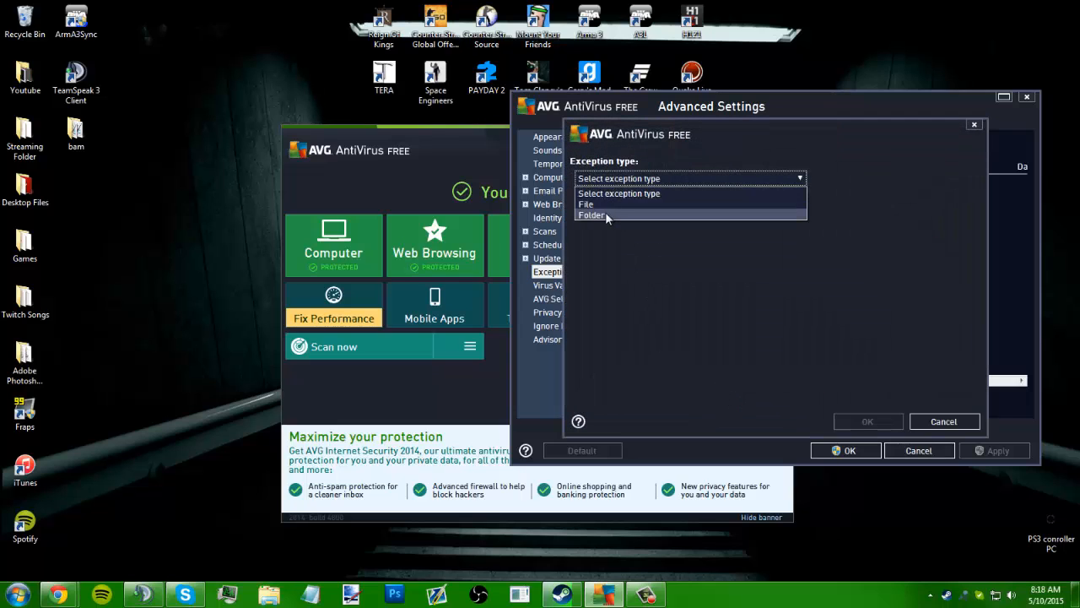
Set the exception type to Folder and browse to C:\Program Files (x86)\Steam\SteamApps\common\TERA.
left_click(594, 216)
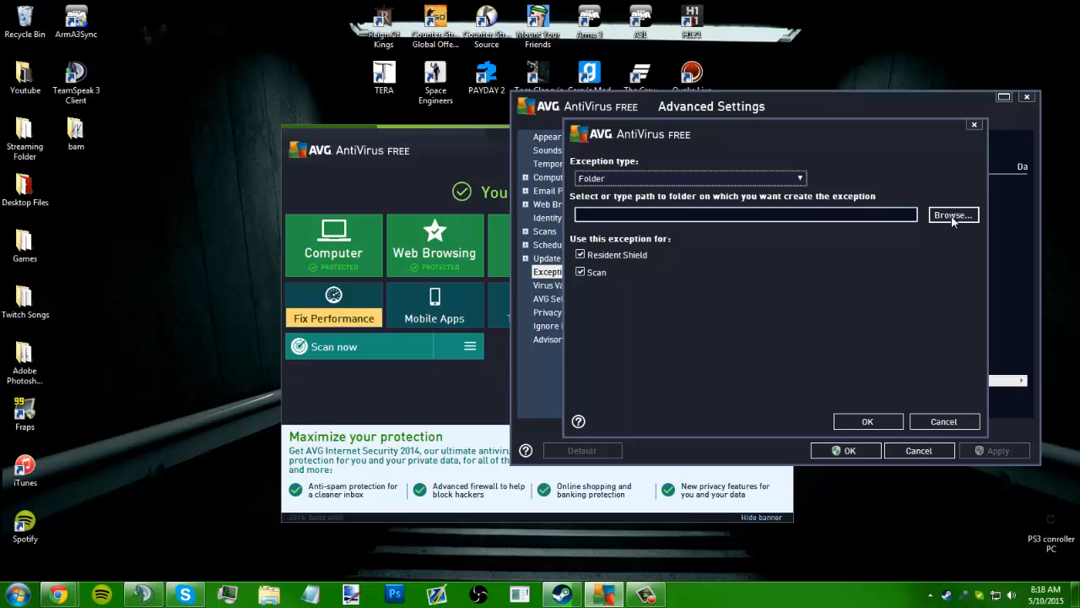
left_click(952, 215)
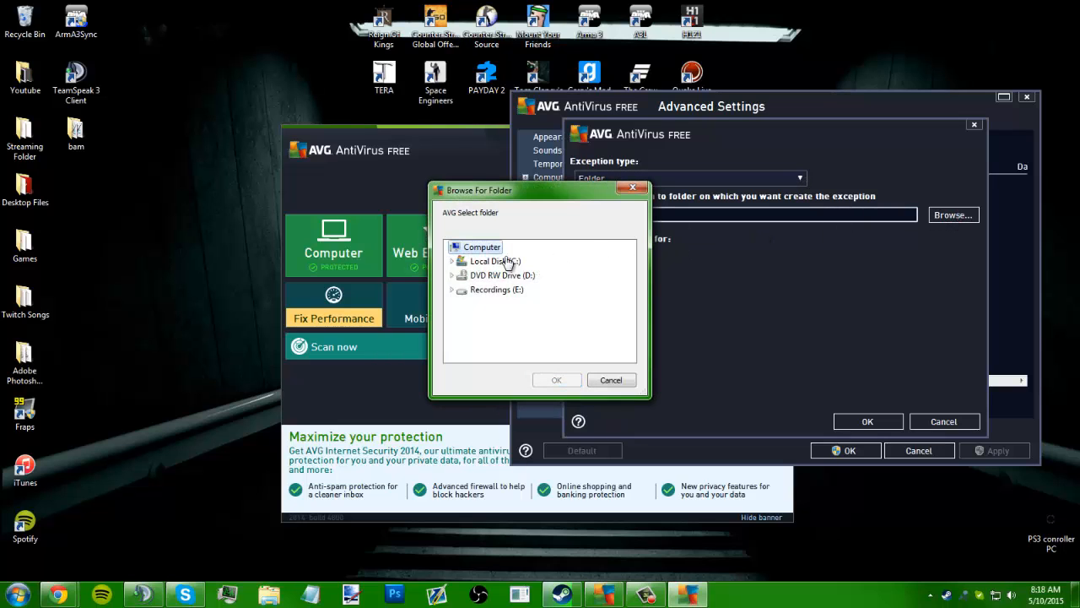
left_click(453, 260)
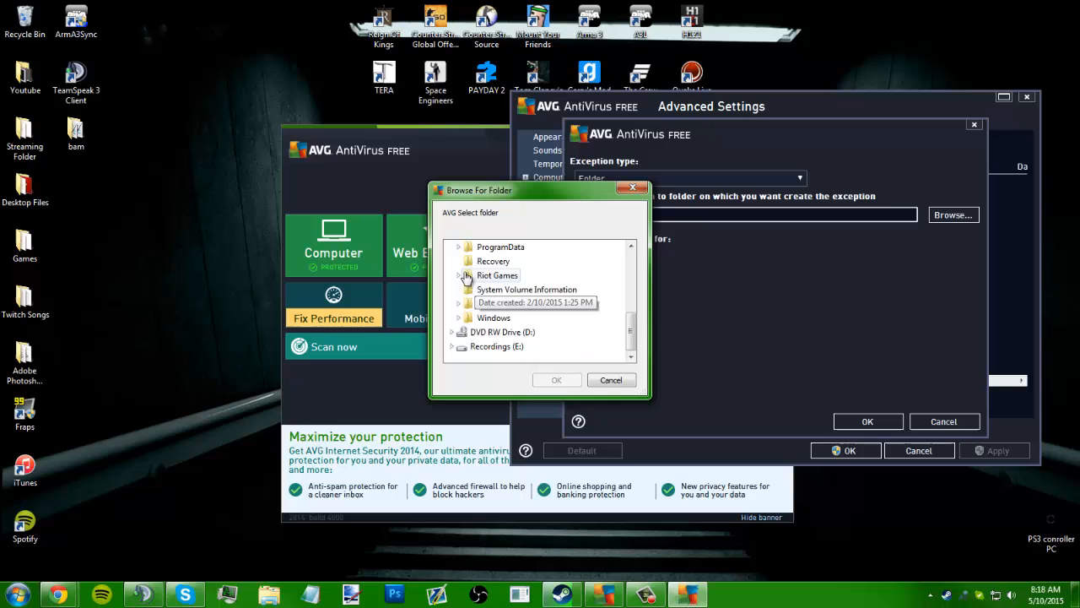
scroll("down", 3)
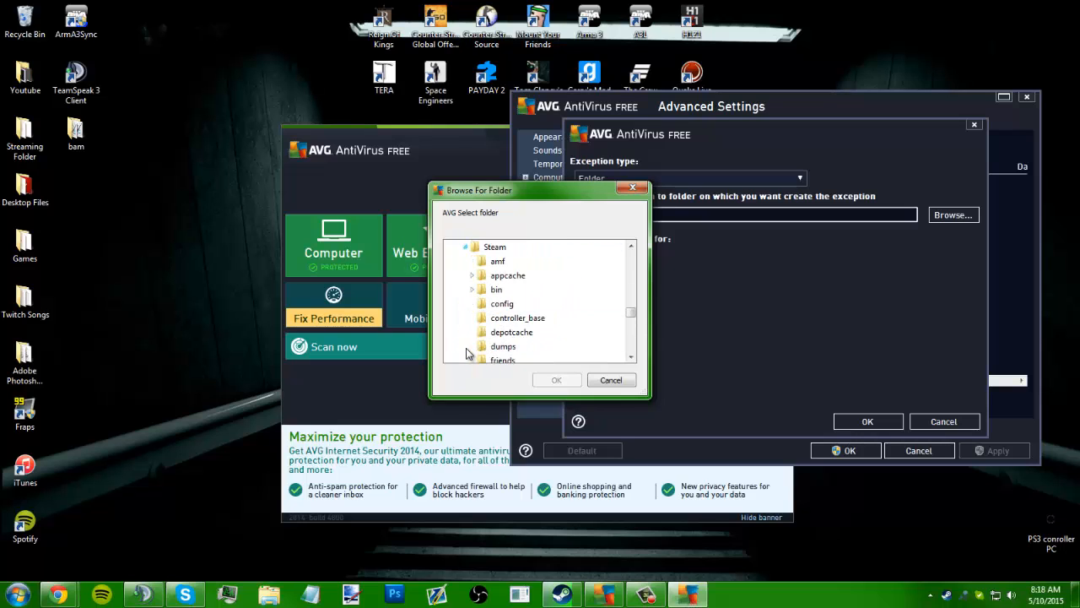
scroll("down", 3)
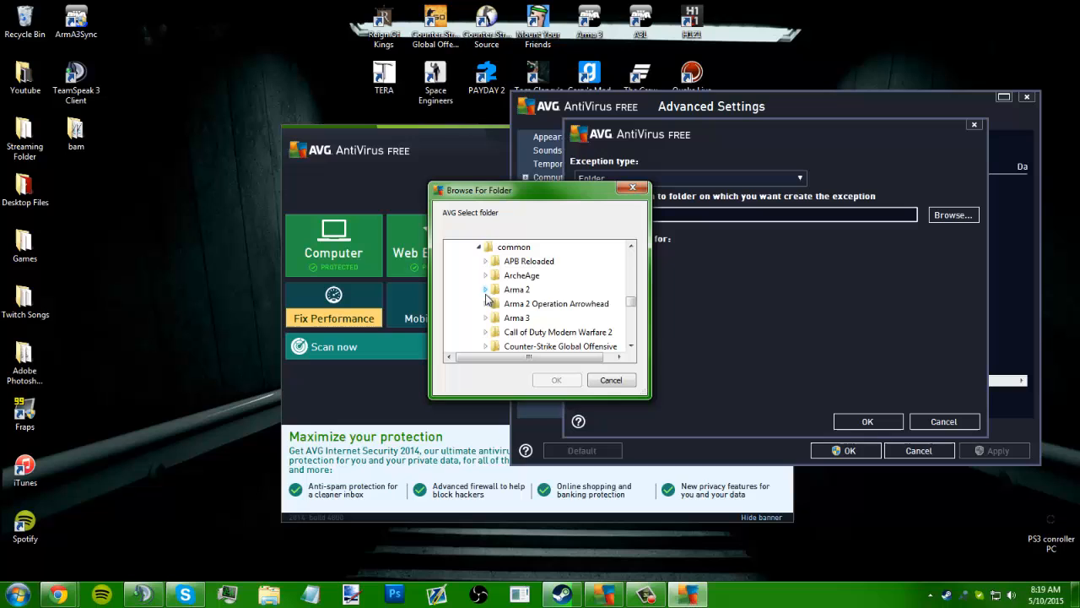
scroll("down", 3)
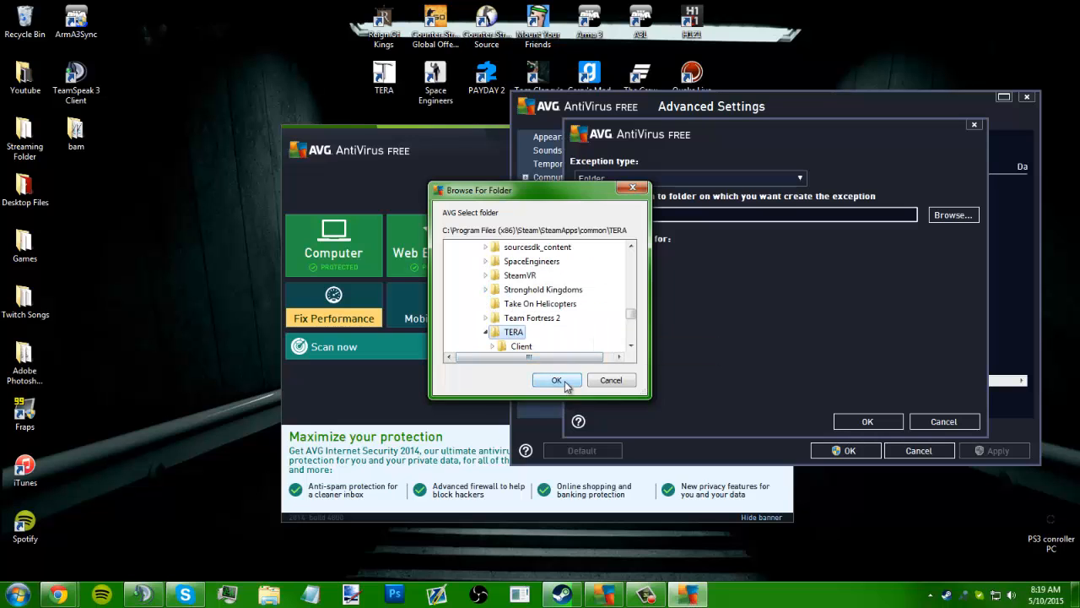
left_click(557, 379)
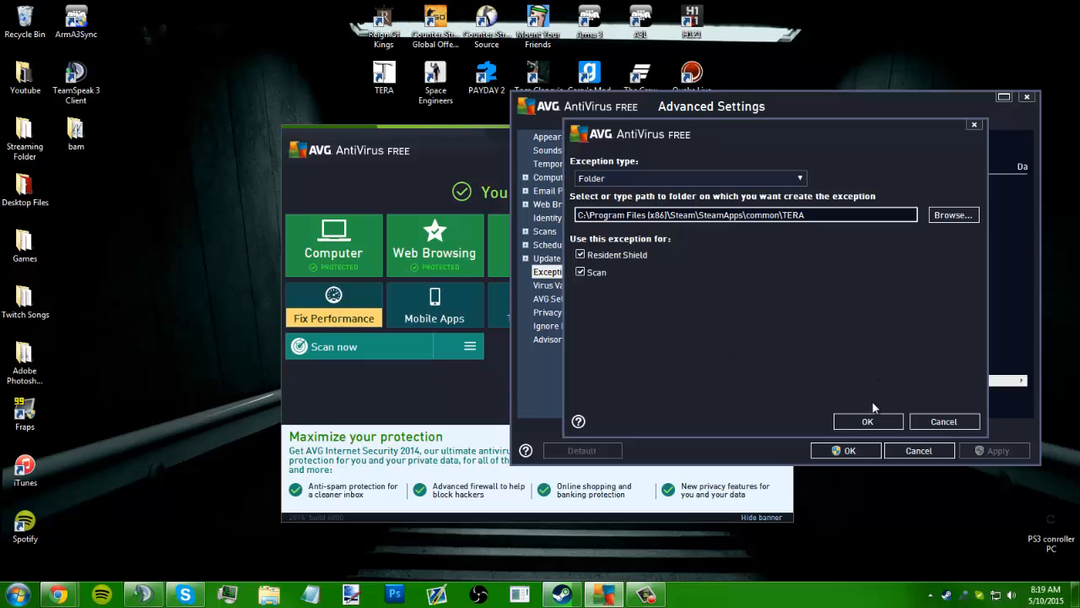
Confirm the TERA folder exception and close AVG back to the desktop.
left_click(867, 422)
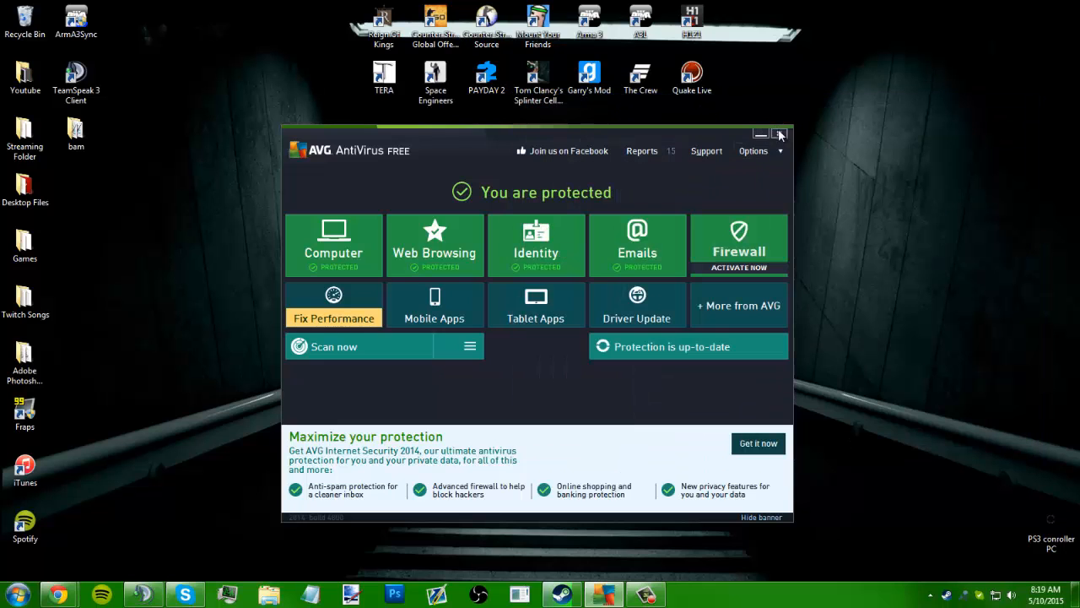
left_click(780, 133)
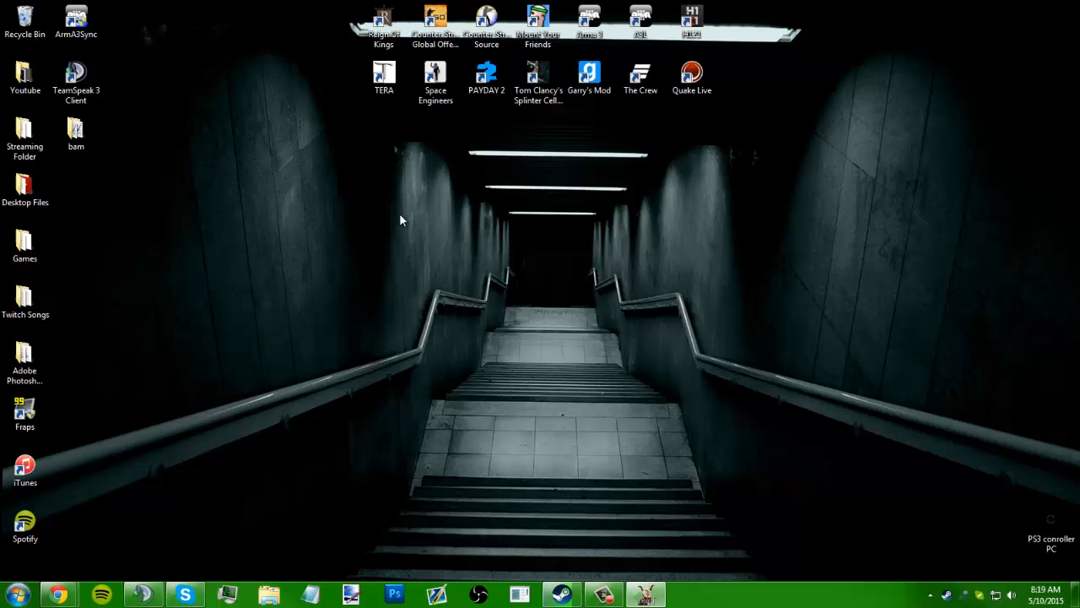
Launch TERA from its desktop shortcut and show the tray's hidden icons confirming AVG runs.
double_click(382, 69)
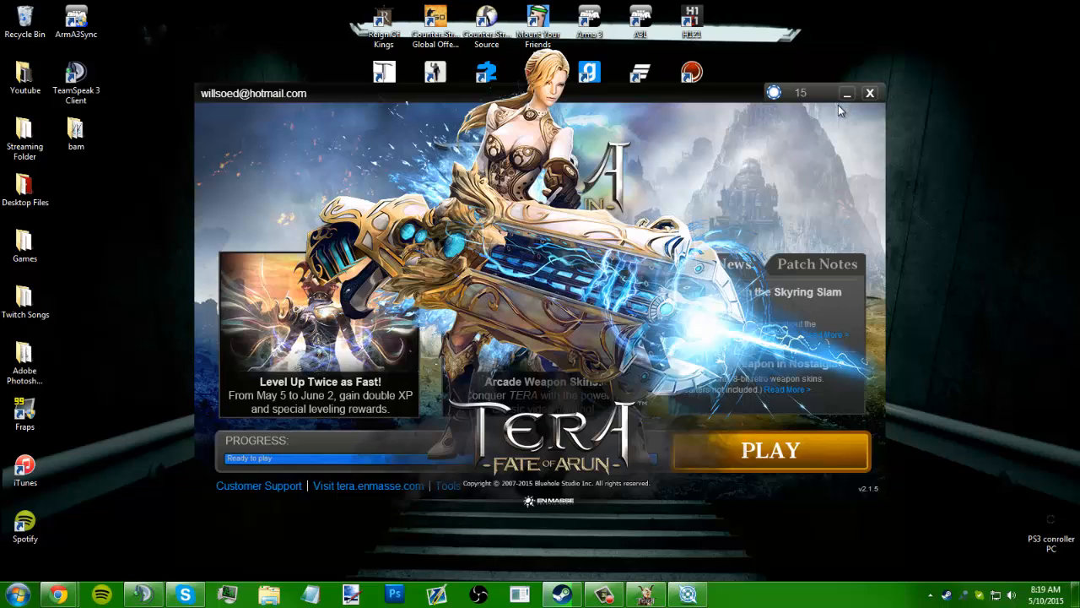
mouse_move(935, 601)
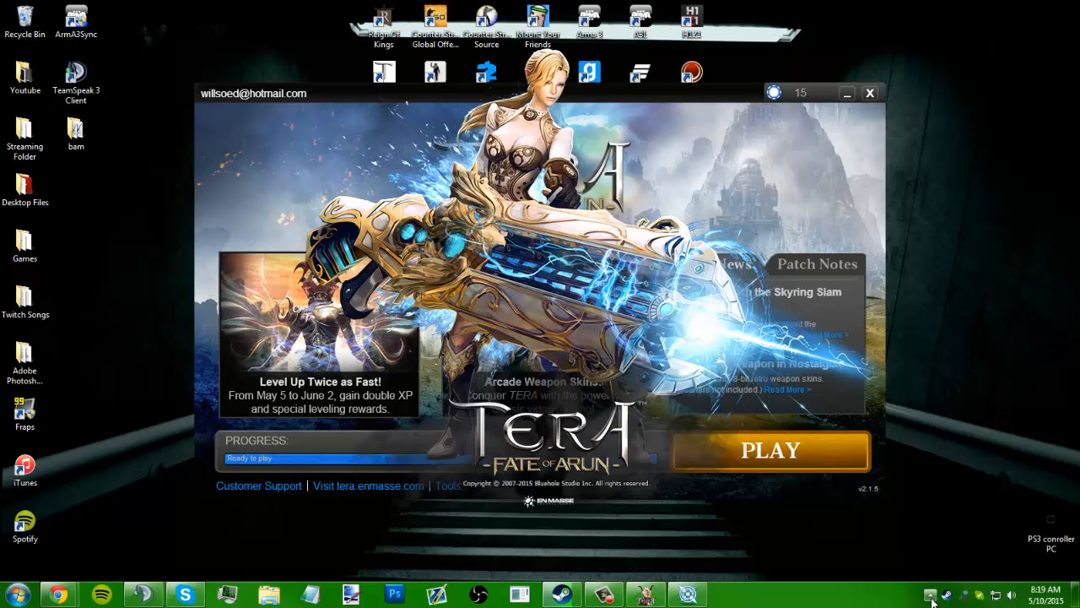
left_click(930, 593)
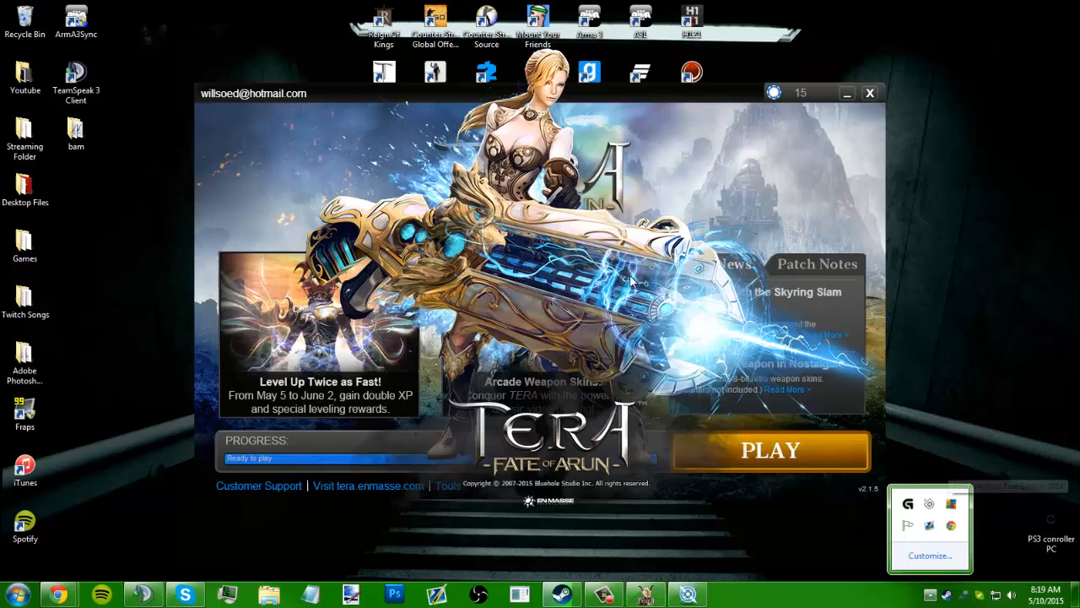